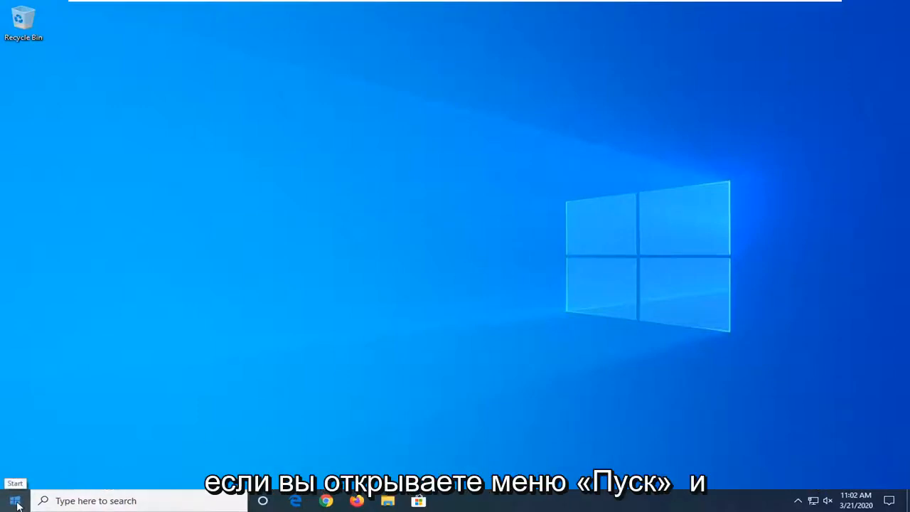
# - Check the Start menu power choices, then search the taskbar for 'control panel'
pyautogui.click(14, 500)
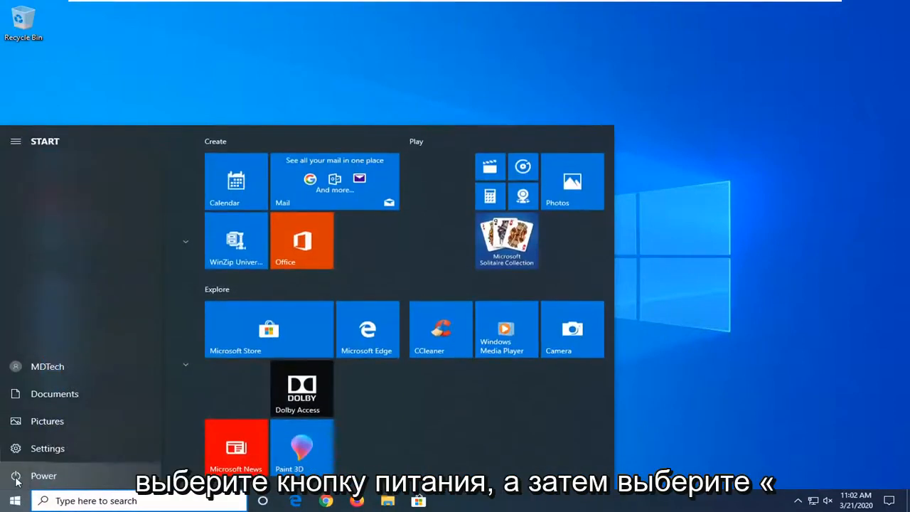
pyautogui.click(43, 475)
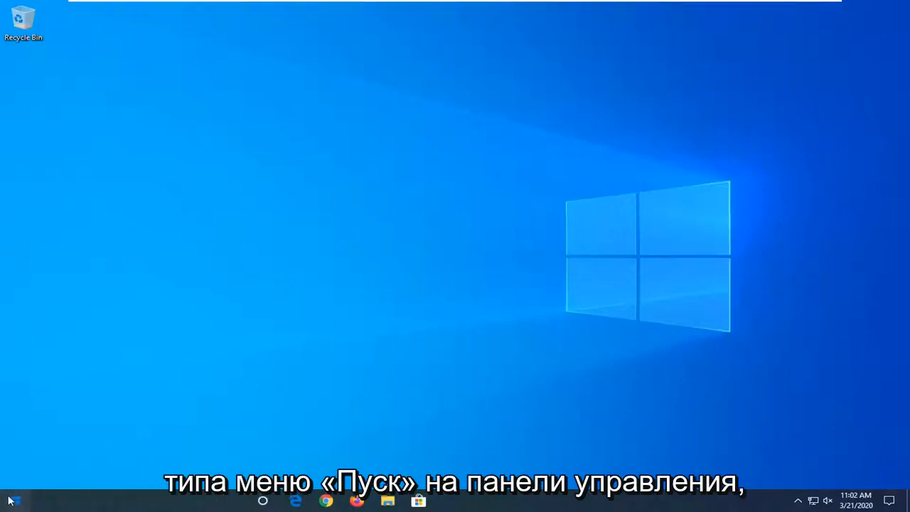
pyautogui.click(13, 501)
pyautogui.write('d')
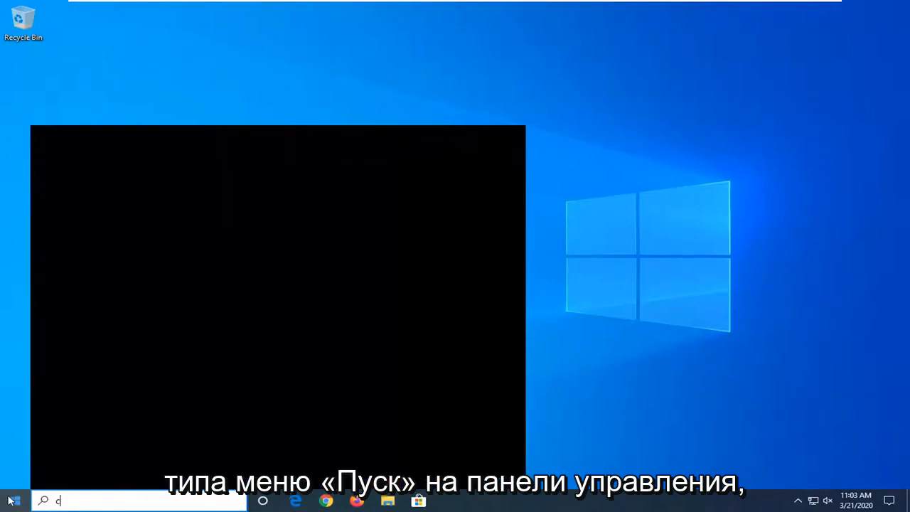
pyautogui.write('control panel')
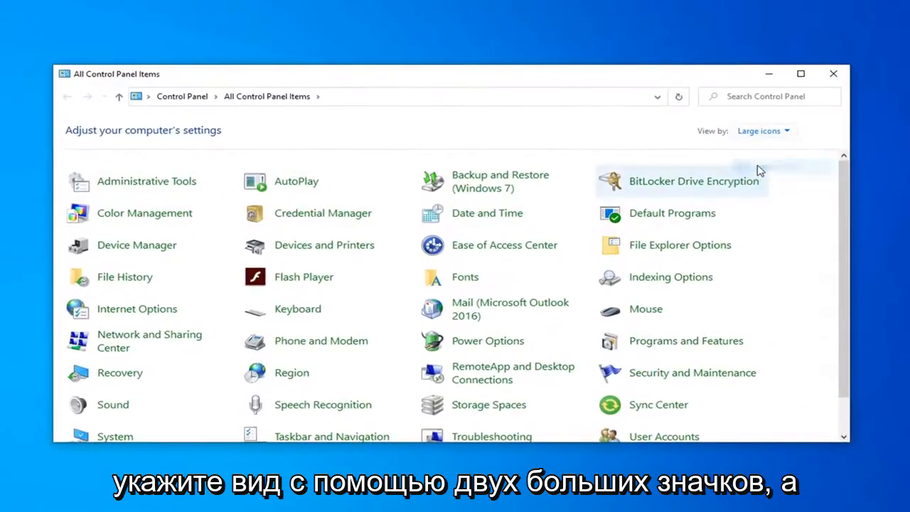
pyautogui.moveTo(487, 340)
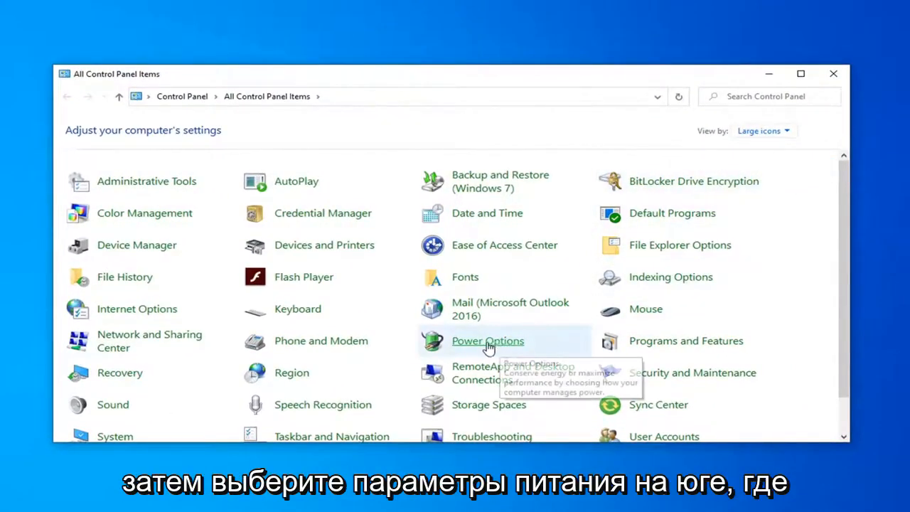
# - Go to Power Options, then its 'Choose what the power button does' page
pyautogui.click(486, 340)
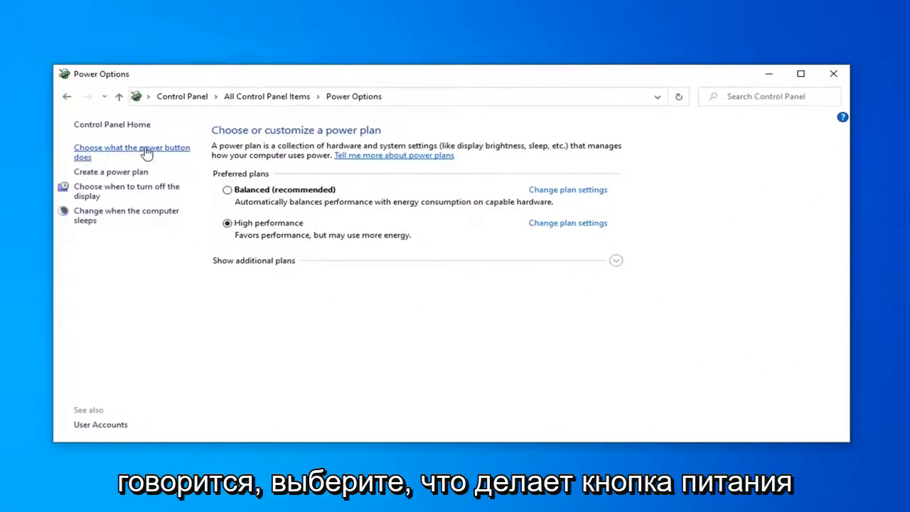
pyautogui.click(131, 152)
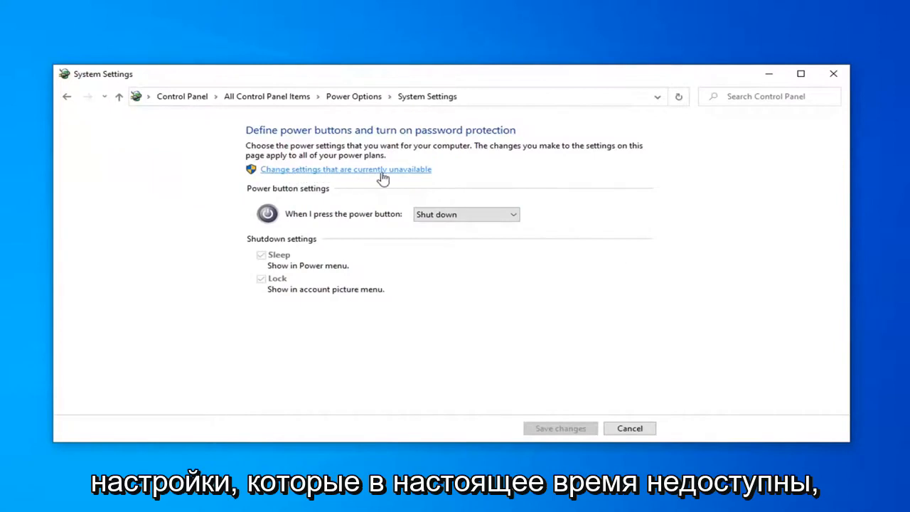
# - Unlock the greyed-out shutdown settings, then close the power settings window
pyautogui.click(345, 168)
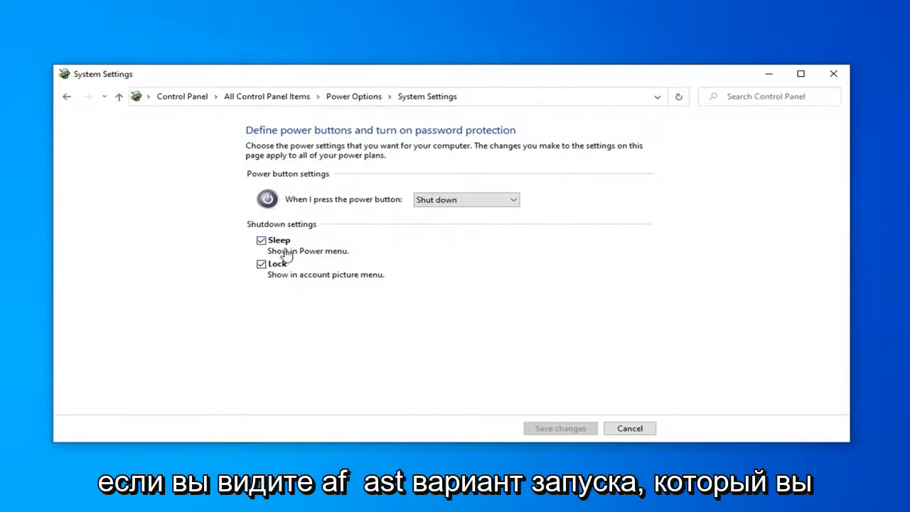
pyautogui.moveTo(521, 386)
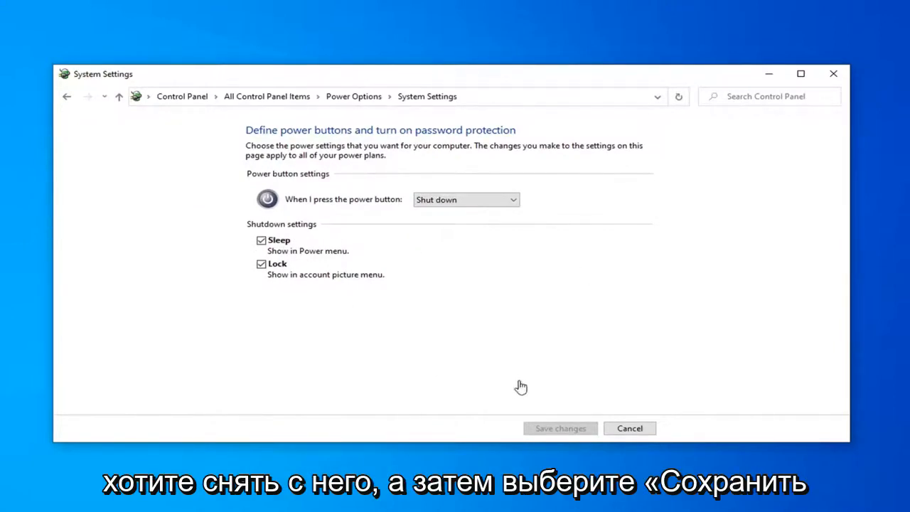
pyautogui.moveTo(834, 76)
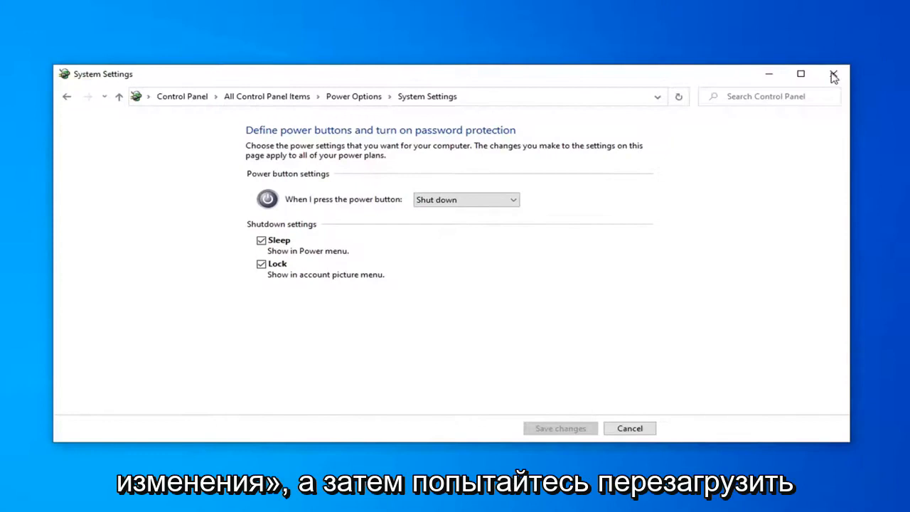
pyautogui.click(832, 74)
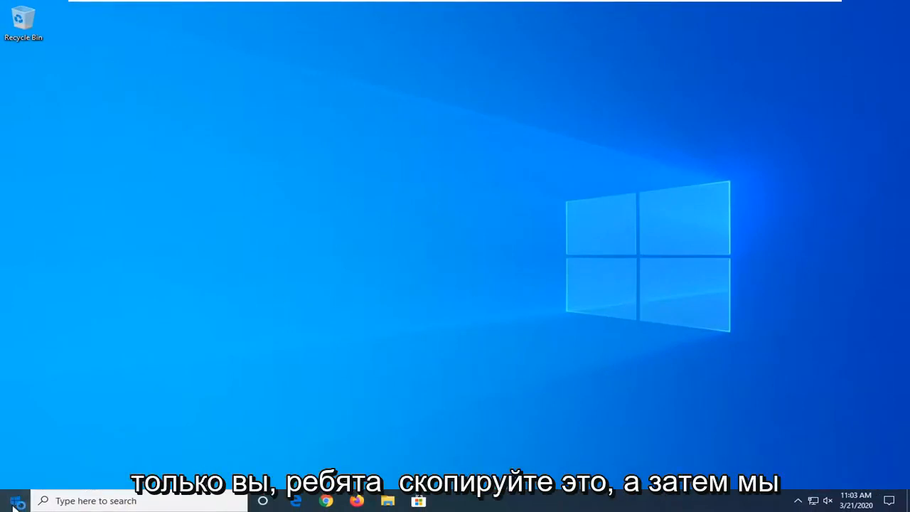
# - Search for 'cmd' and run Command Prompt as administrator
pyautogui.write('c')
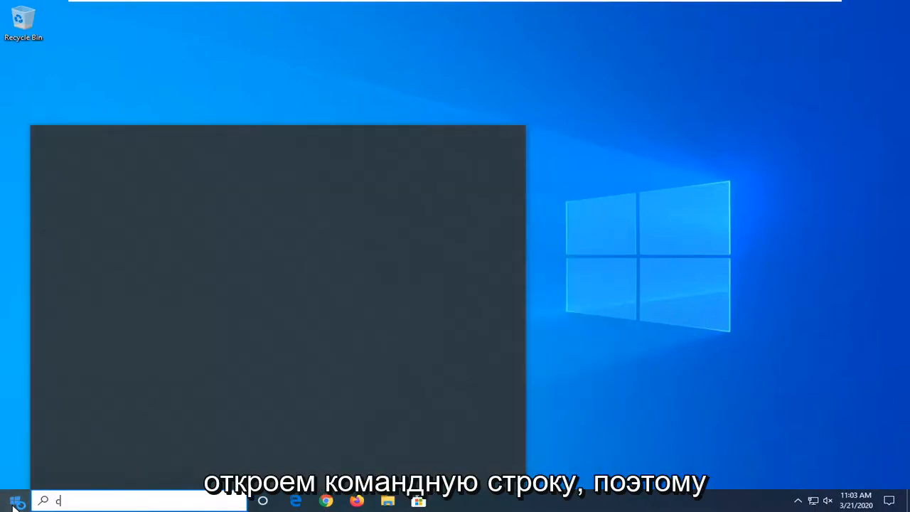
pyautogui.write('md')
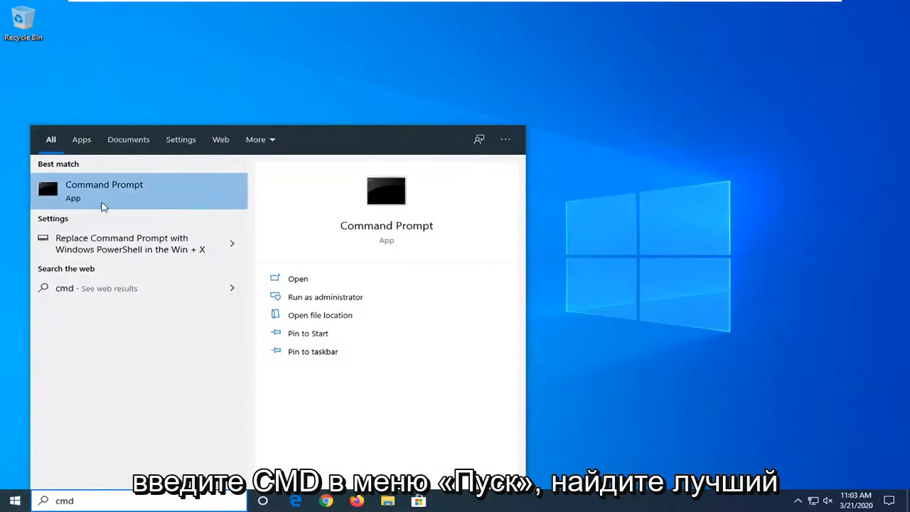
pyautogui.moveTo(87, 194)
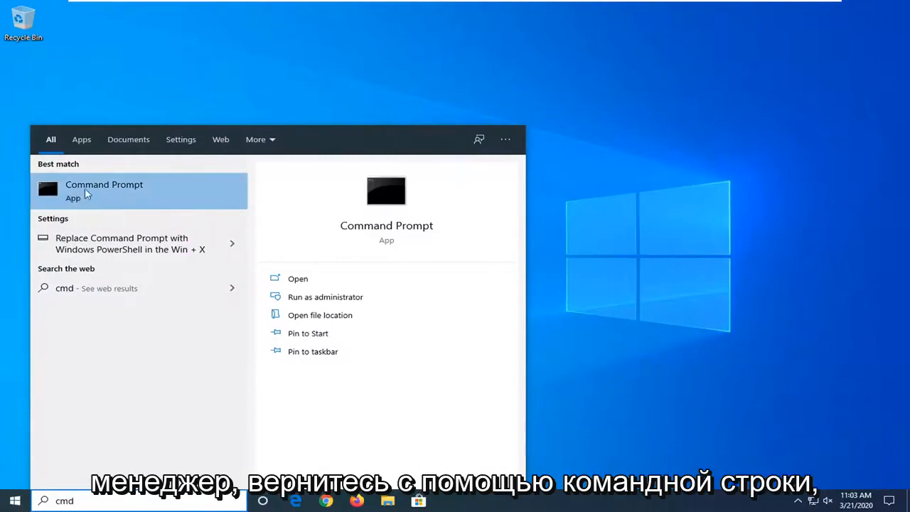
pyautogui.rightClick(103, 188)
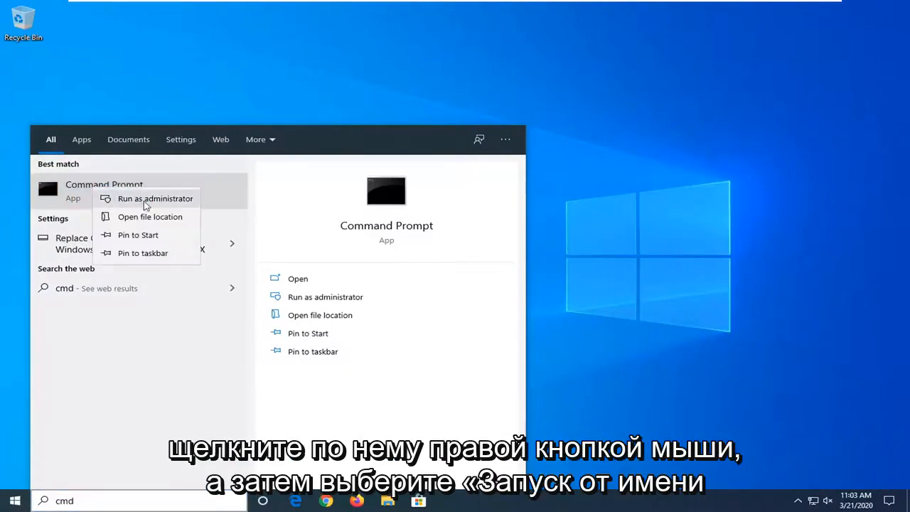
pyautogui.click(155, 198)
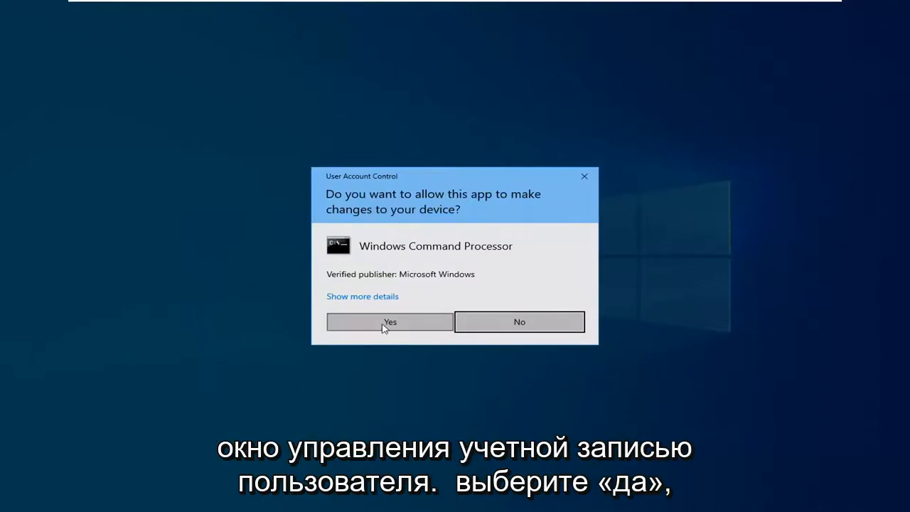
# - Approve the UAC prompt, then paste and run 'shutdown /s /f /t 0'
pyautogui.click(390, 321)
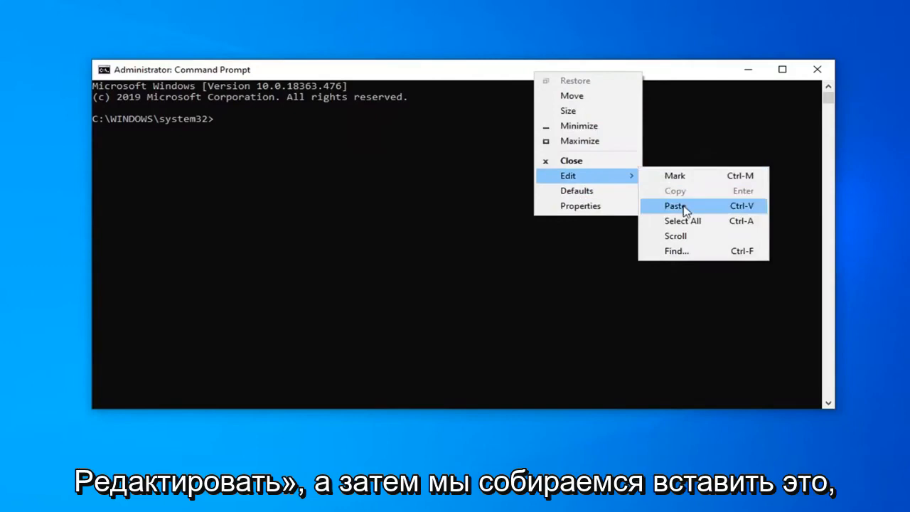
pyautogui.click(674, 205)
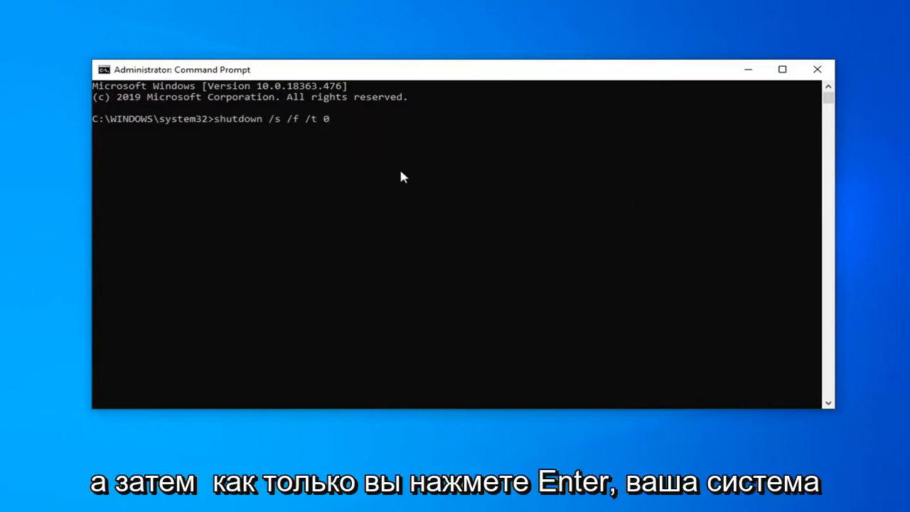
pyautogui.press('enter')
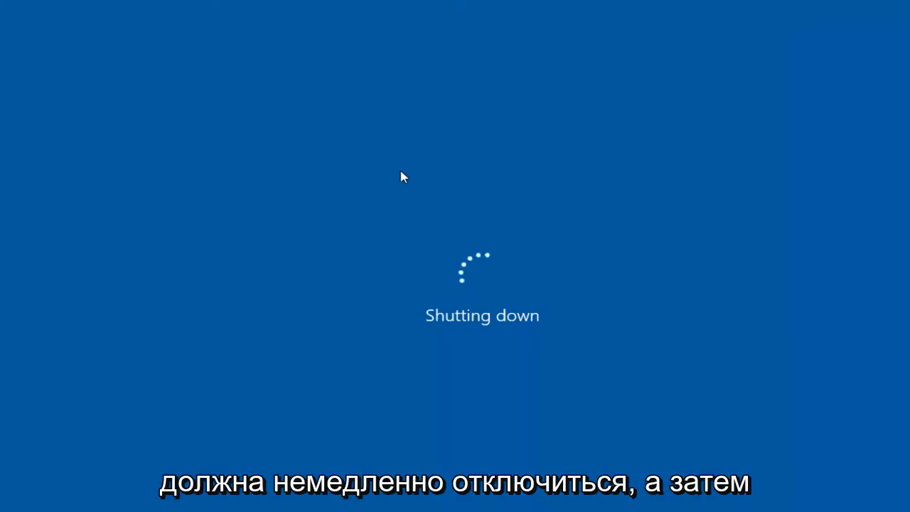